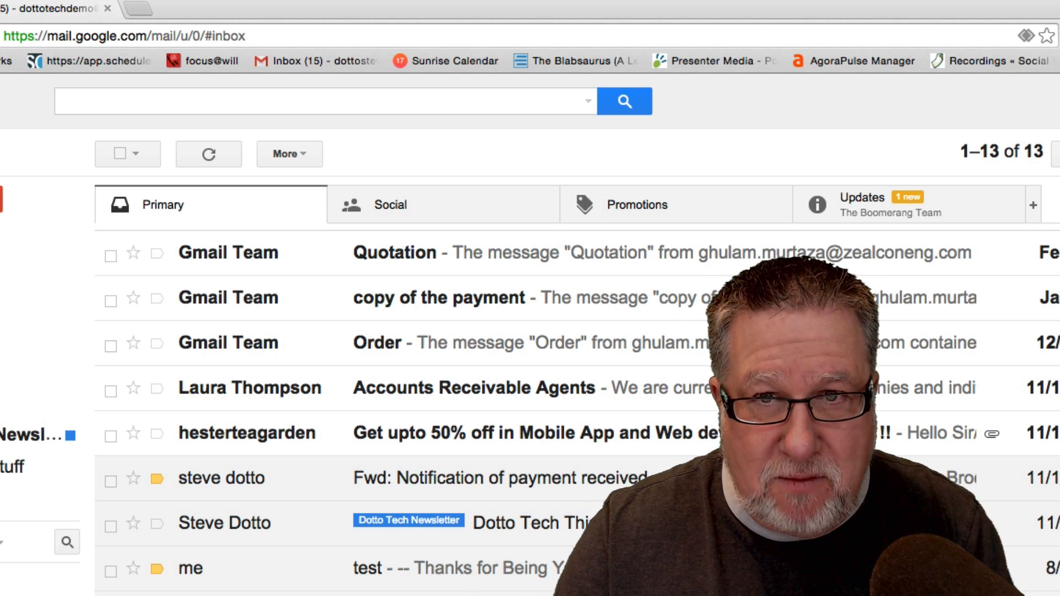
pyautogui.moveTo(433, 178)
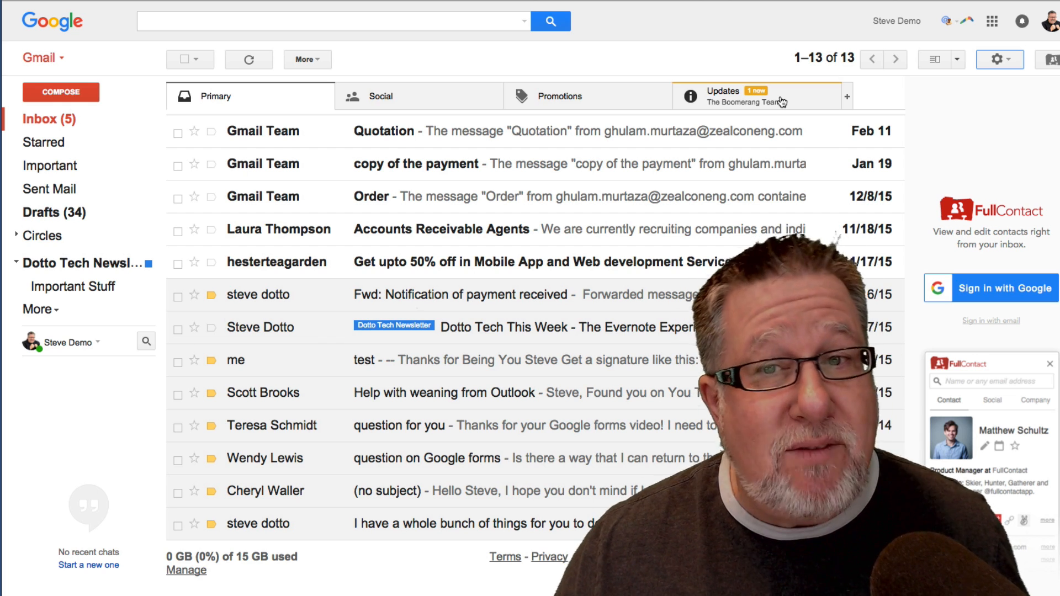
pyautogui.moveTo(993, 95)
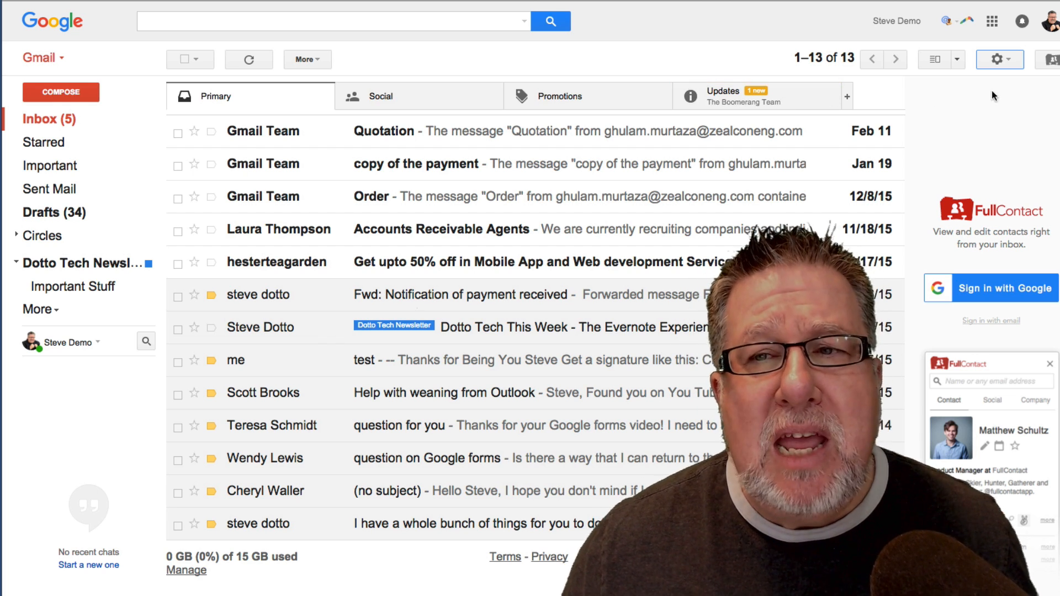
pyautogui.click(999, 60)
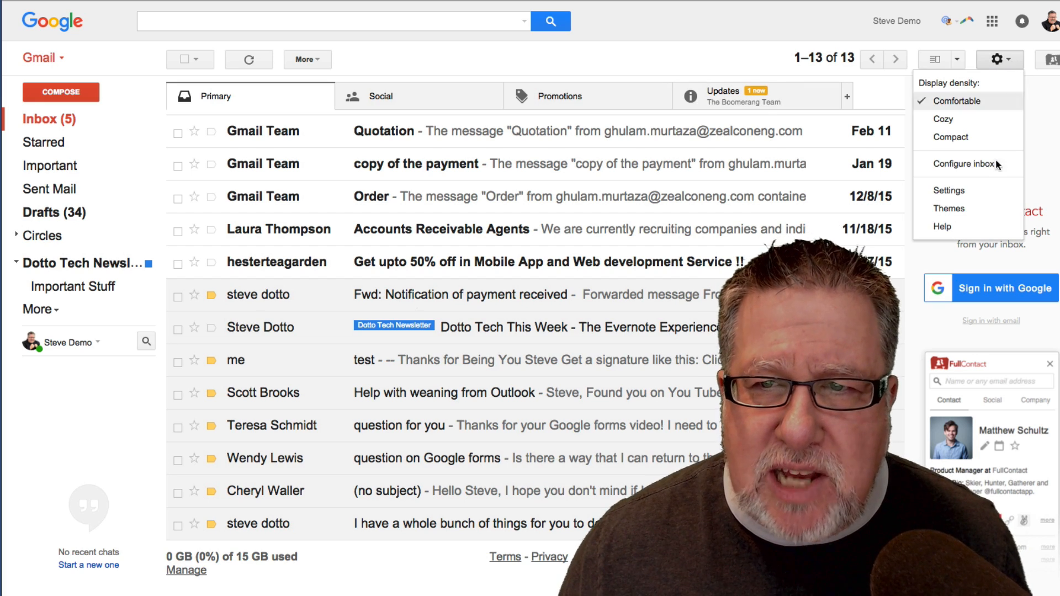
pyautogui.click(968, 164)
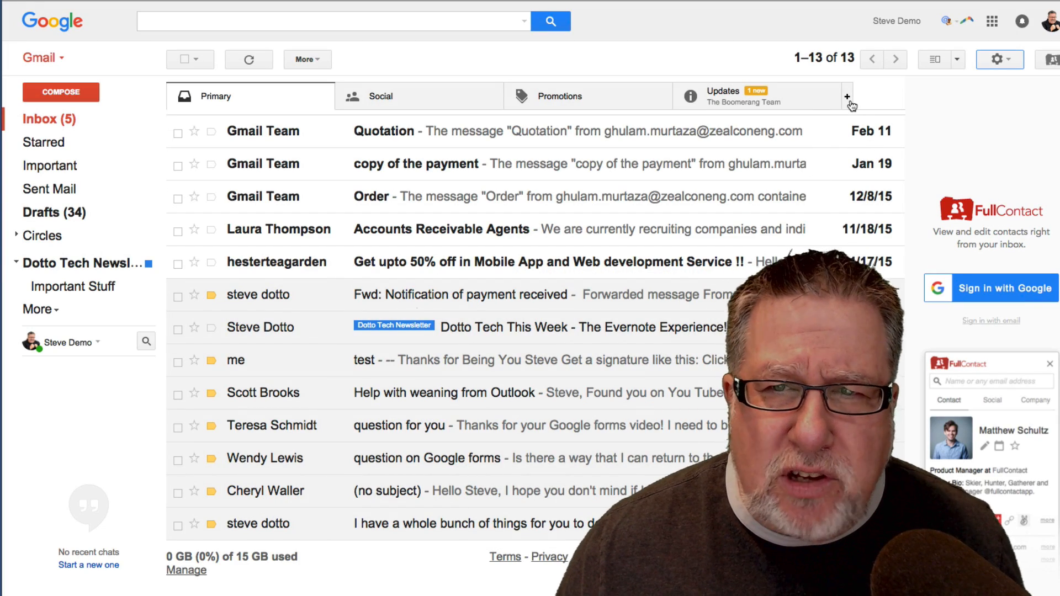
pyautogui.click(846, 96)
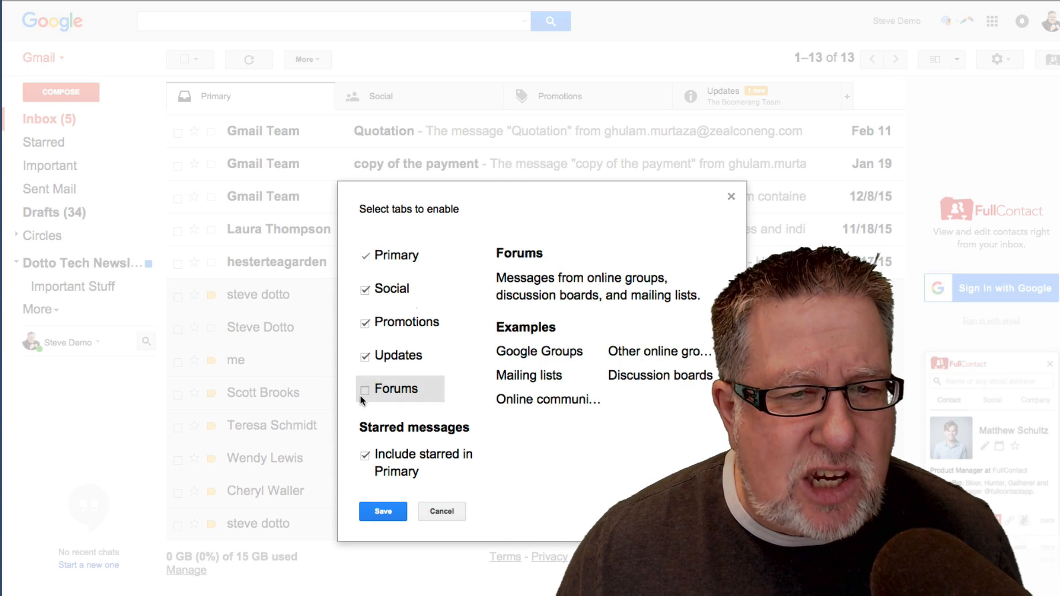
pyautogui.click(364, 389)
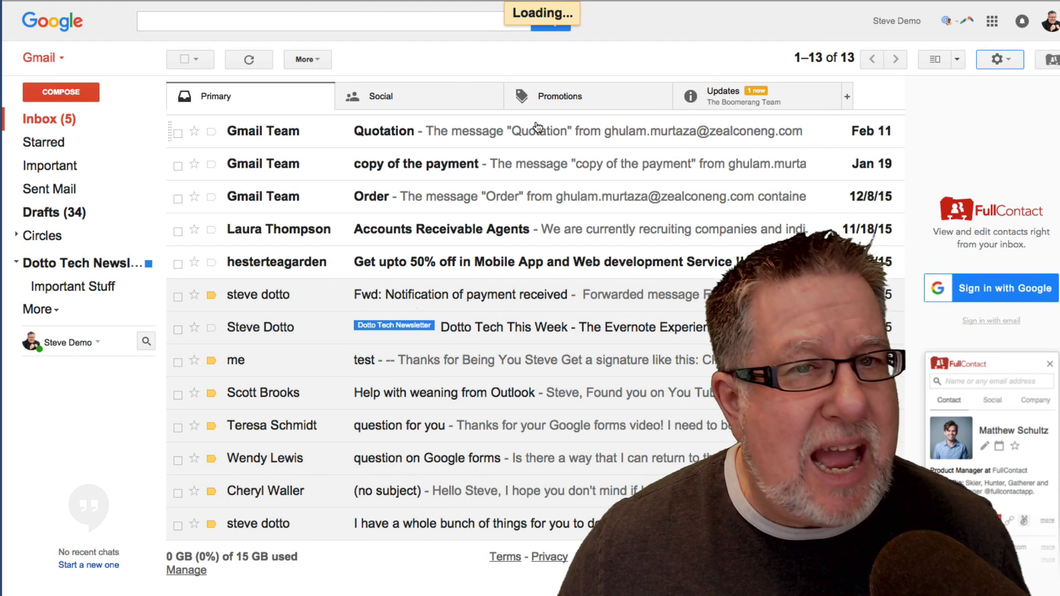
# Step: Send the Welcome to YouTube message and future YouTube mail to the Primary tab
pyautogui.click(357, 96)
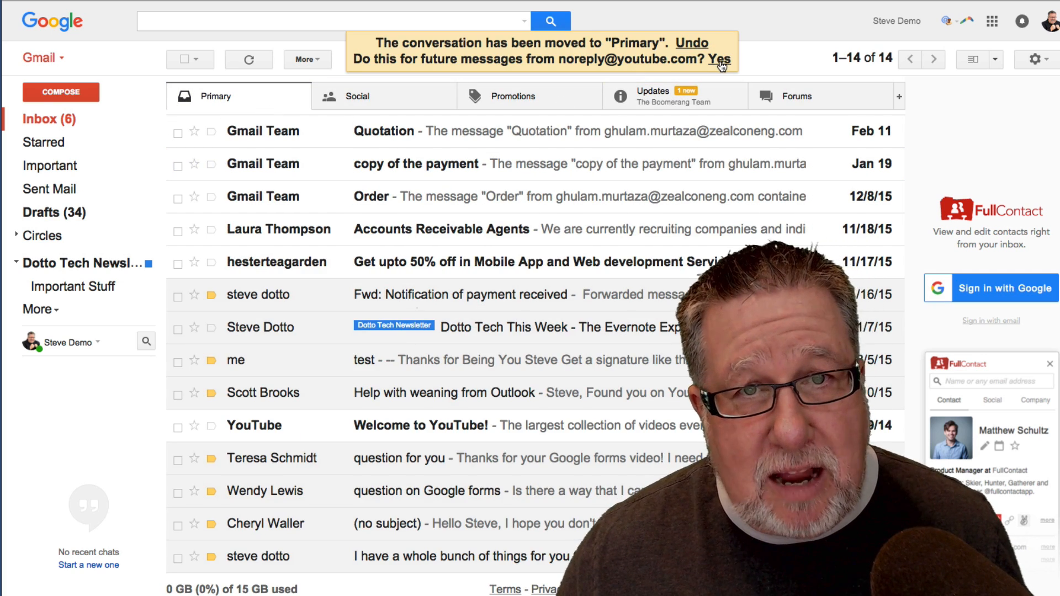
pyautogui.click(722, 60)
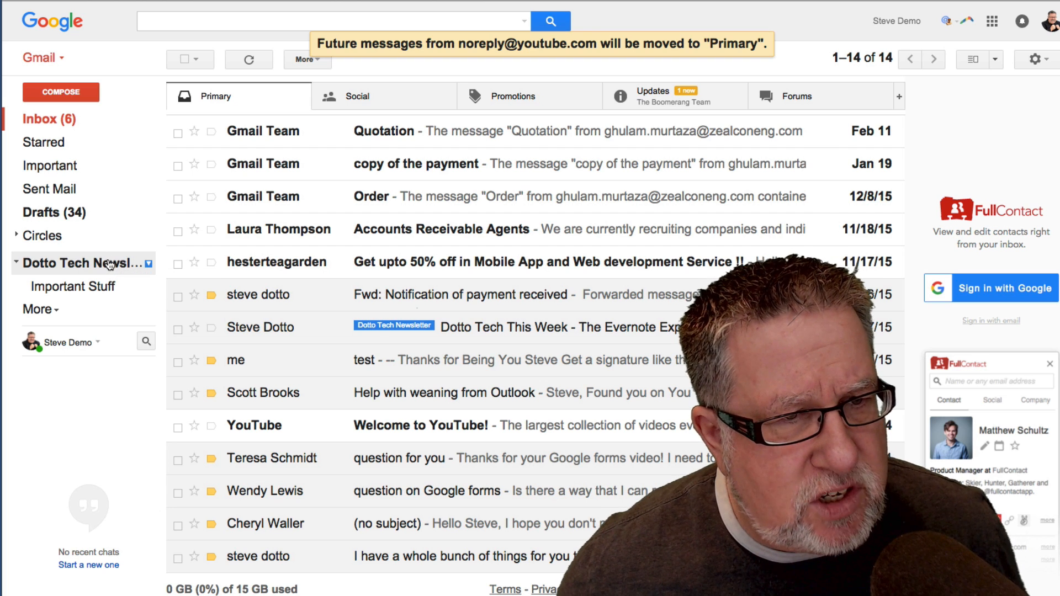
# Step: Show the Dotto Tech Newsletter label's 154 conversations with its sub-labels collapsed
pyautogui.click(74, 263)
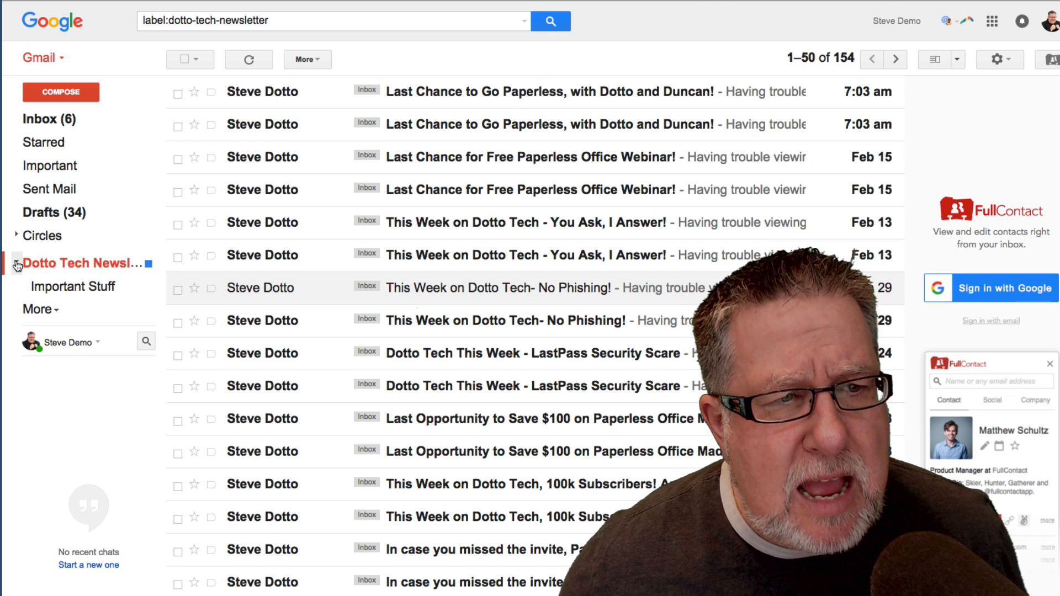
pyautogui.click(17, 263)
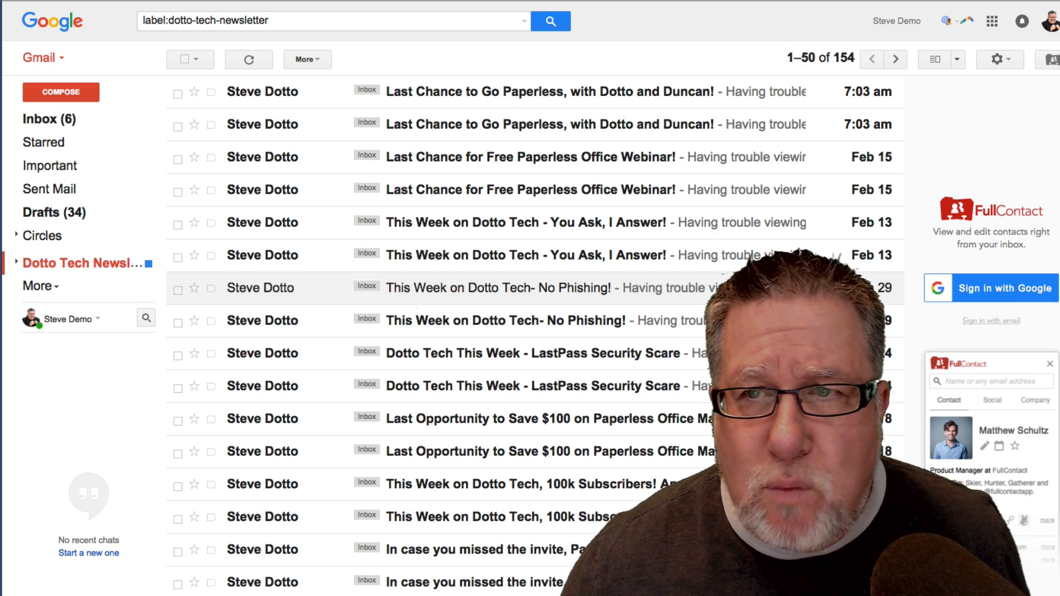
pyautogui.click(998, 60)
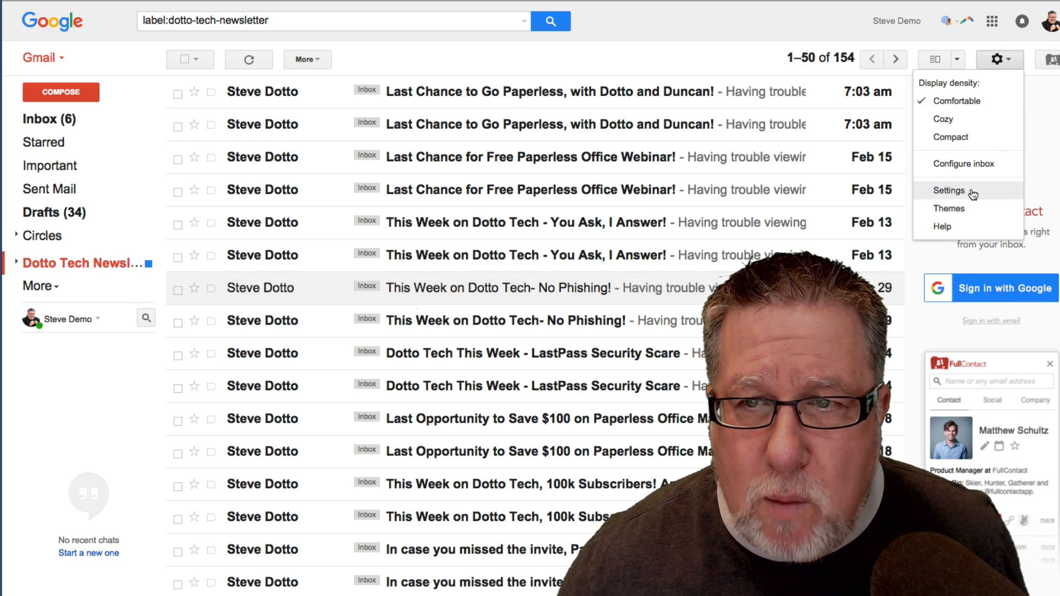
# Step: Show Gmail's Labels settings listing Dotto Tech Newsletter and Important Stuff
pyautogui.click(949, 190)
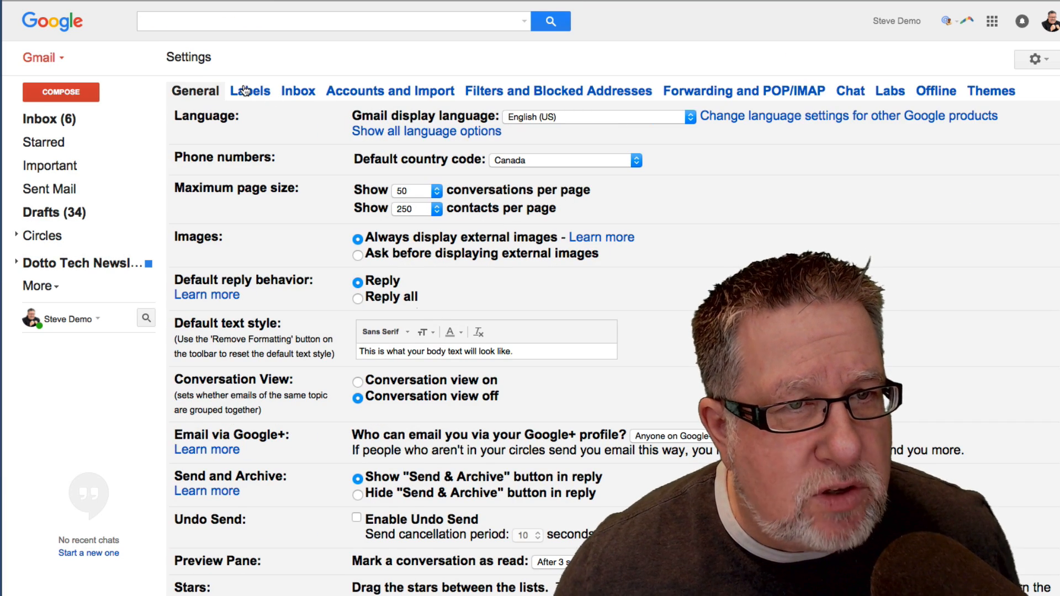
pyautogui.click(249, 91)
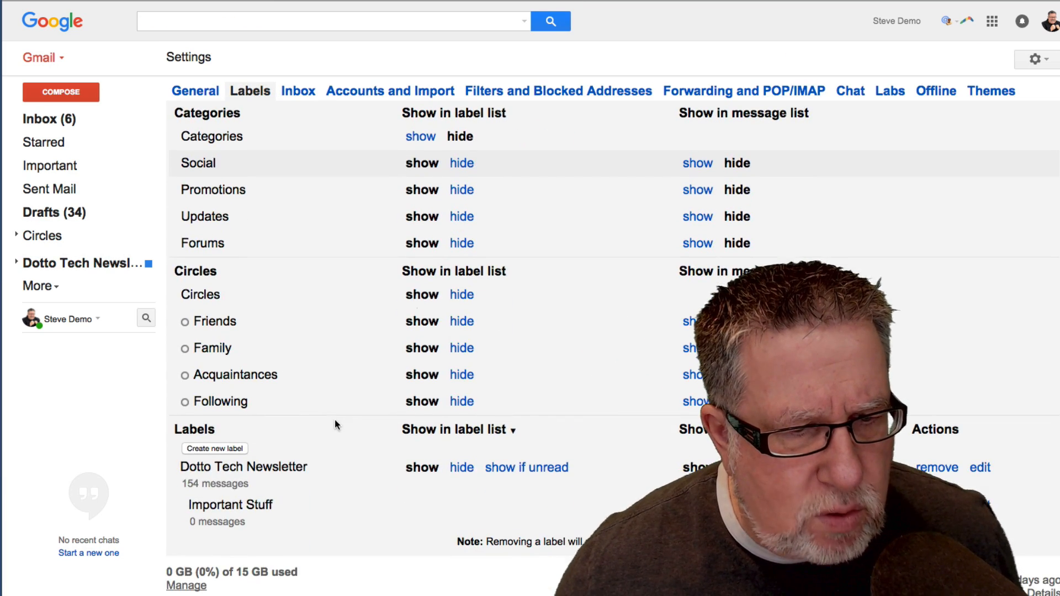
pyautogui.click(230, 505)
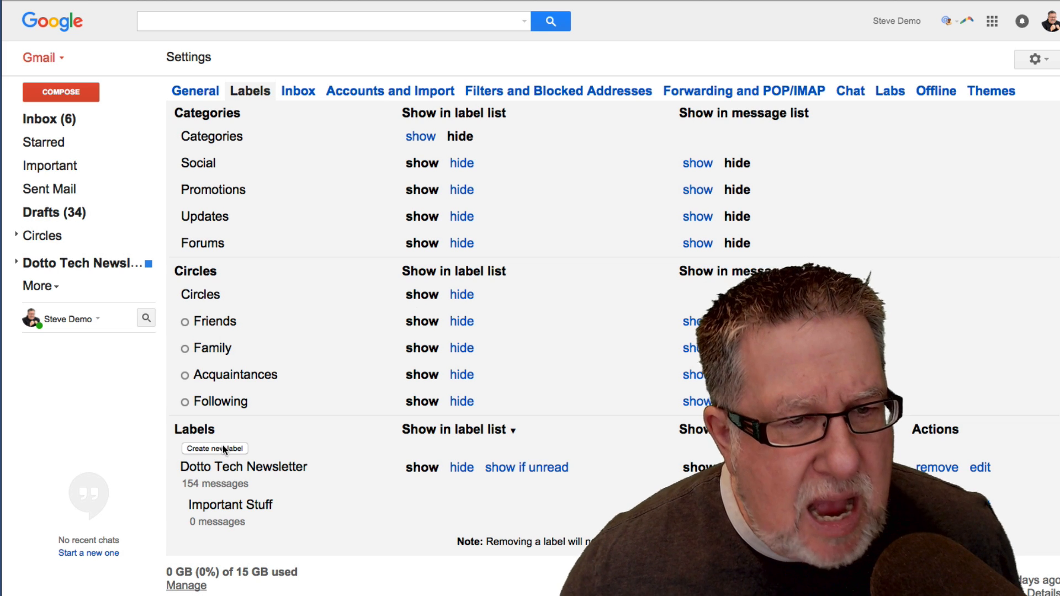
# Step: Create a 'More Stuff' label nested under Dotto Tech Newsletter
pyautogui.click(214, 449)
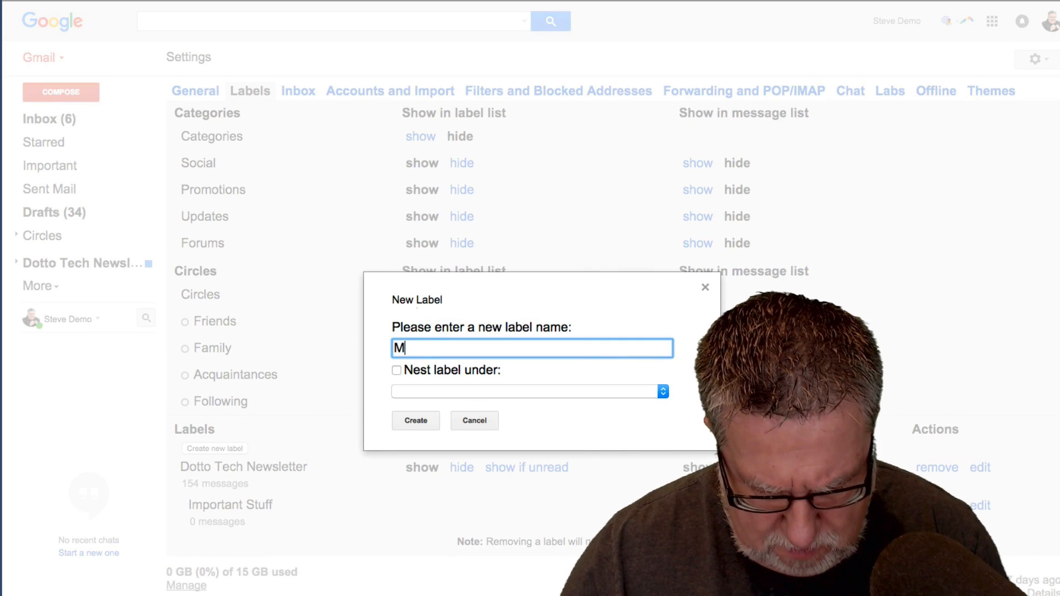
pyautogui.write('ore Stuff')
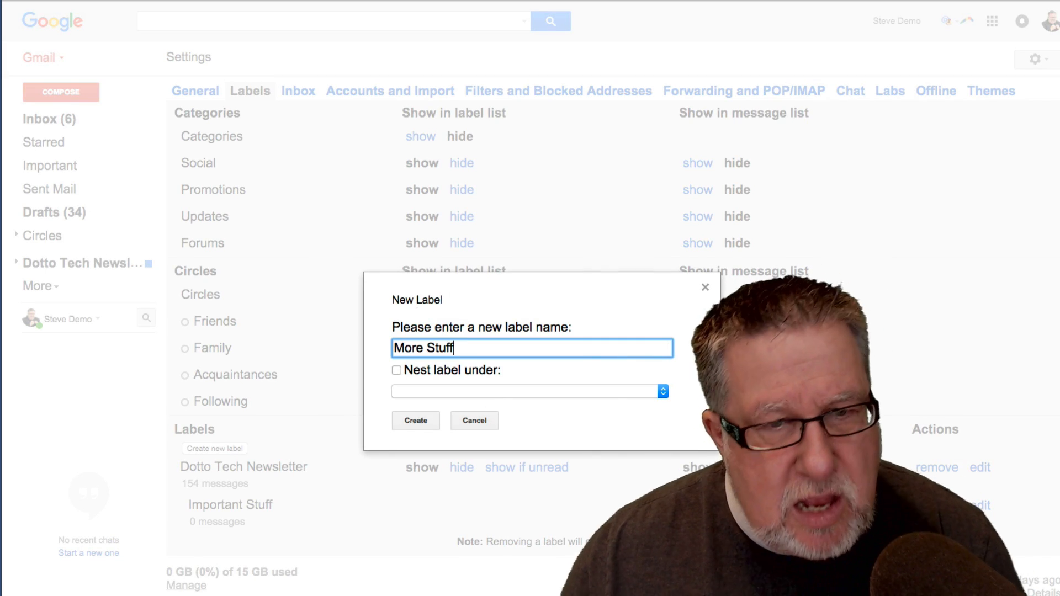
pyautogui.click(396, 369)
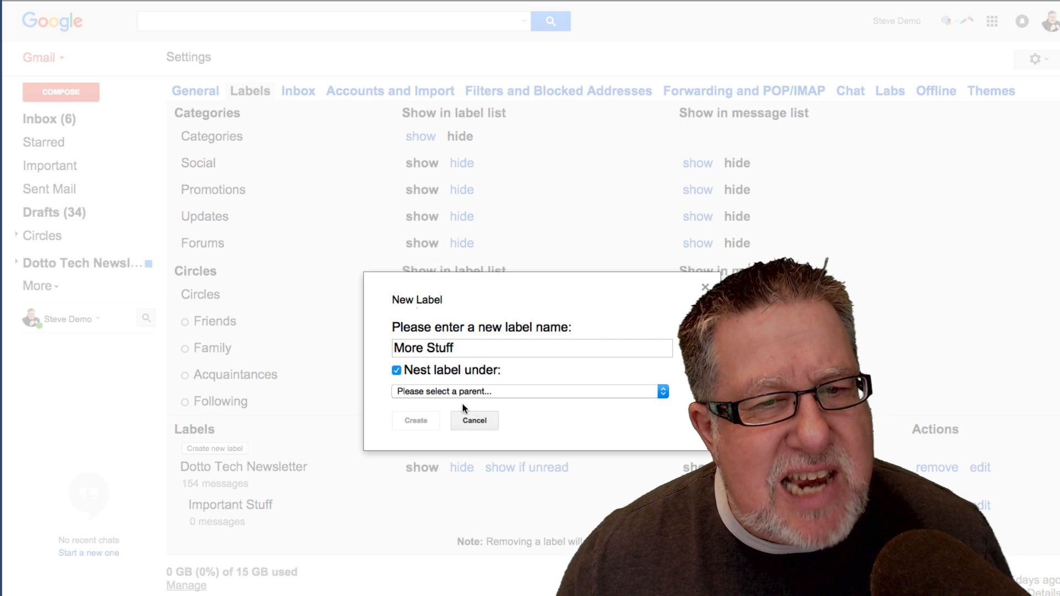
pyautogui.click(529, 390)
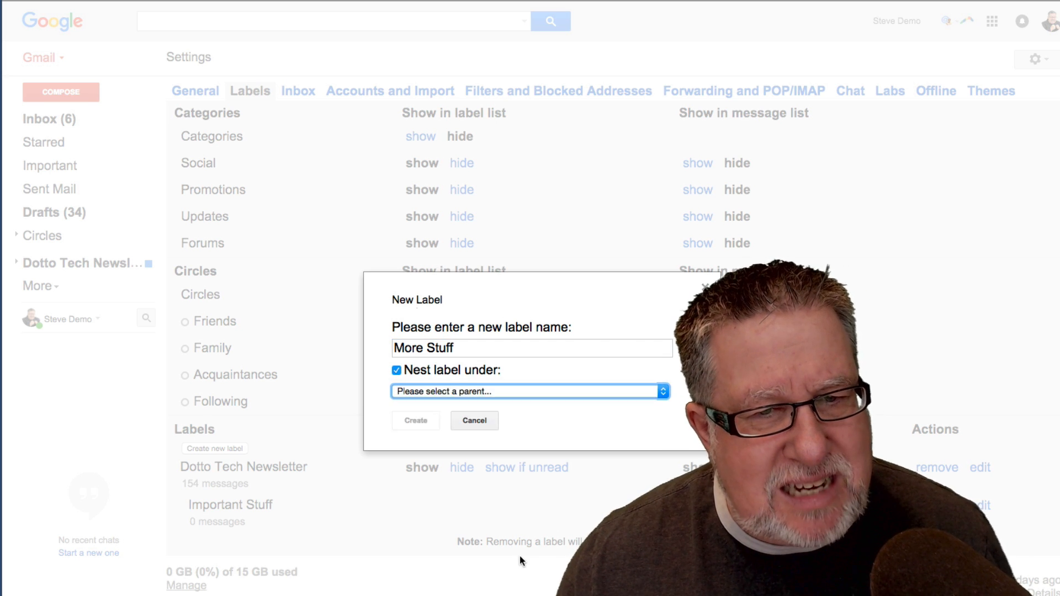
pyautogui.click(529, 391)
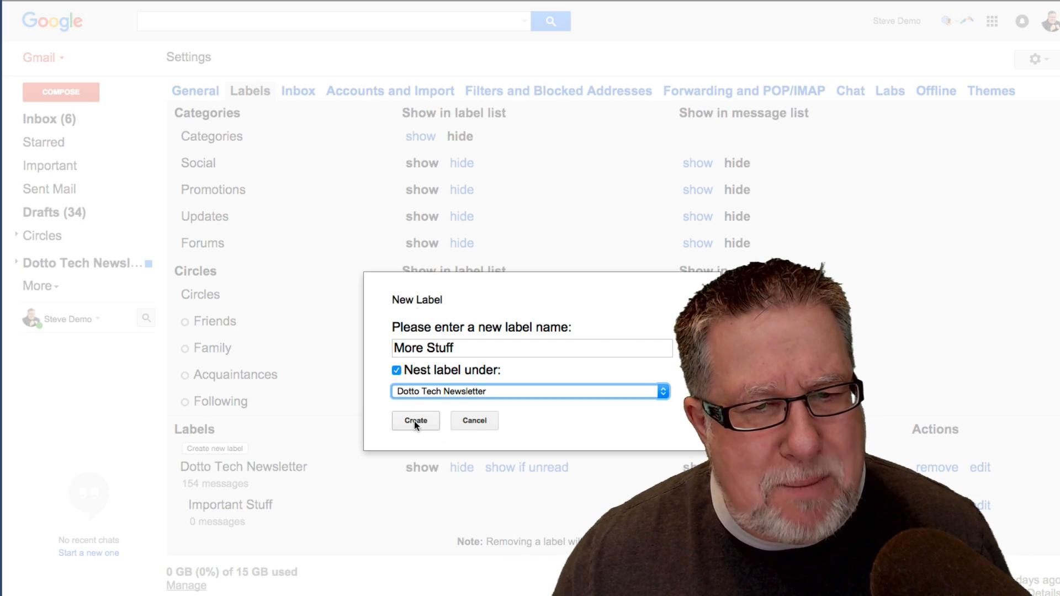
pyautogui.click(415, 420)
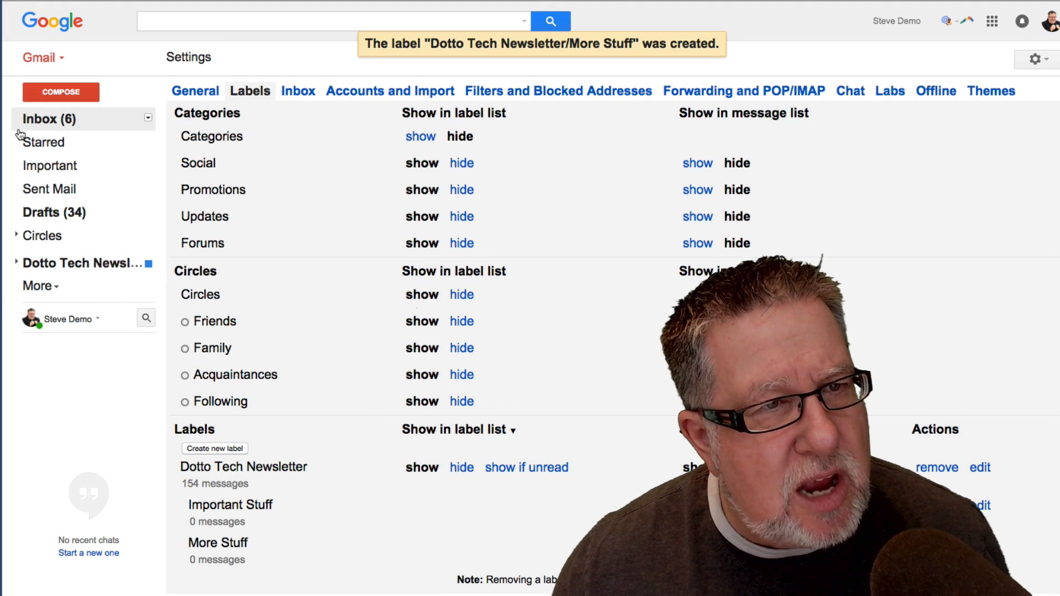
pyautogui.moveTo(12, 360)
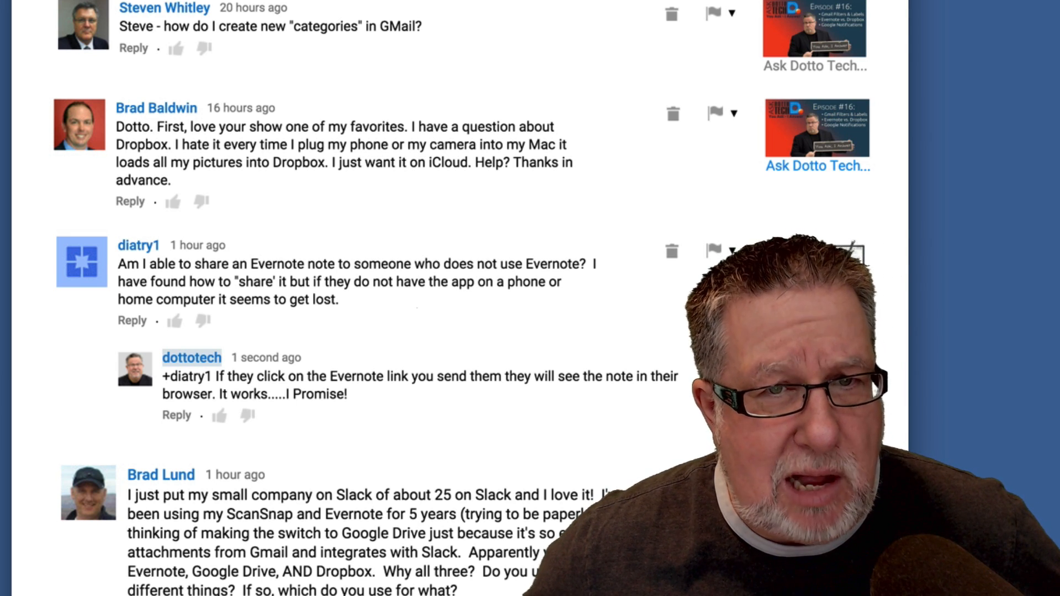
# Step: Review the Ask Dotto Tech note, then show Dropbox's menu-bar status panel
pyautogui.scroll(3)
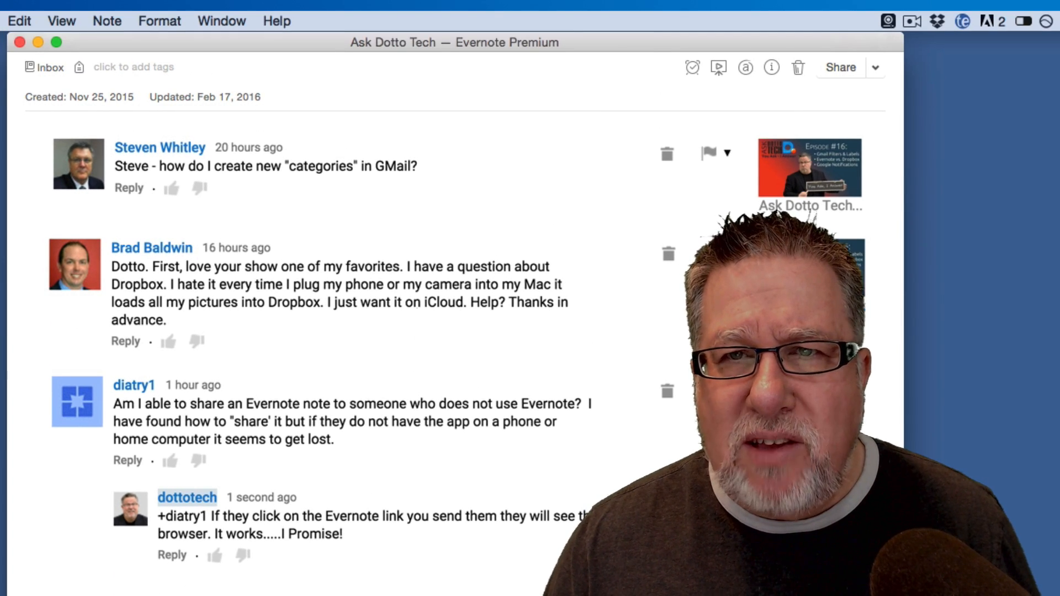
pyautogui.moveTo(1044, 207)
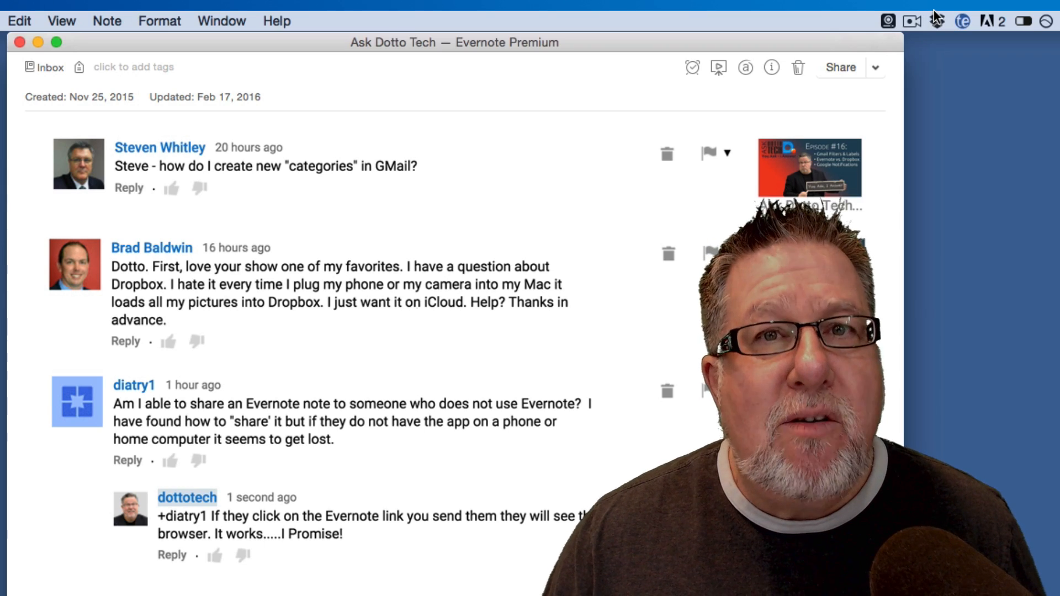
pyautogui.click(937, 21)
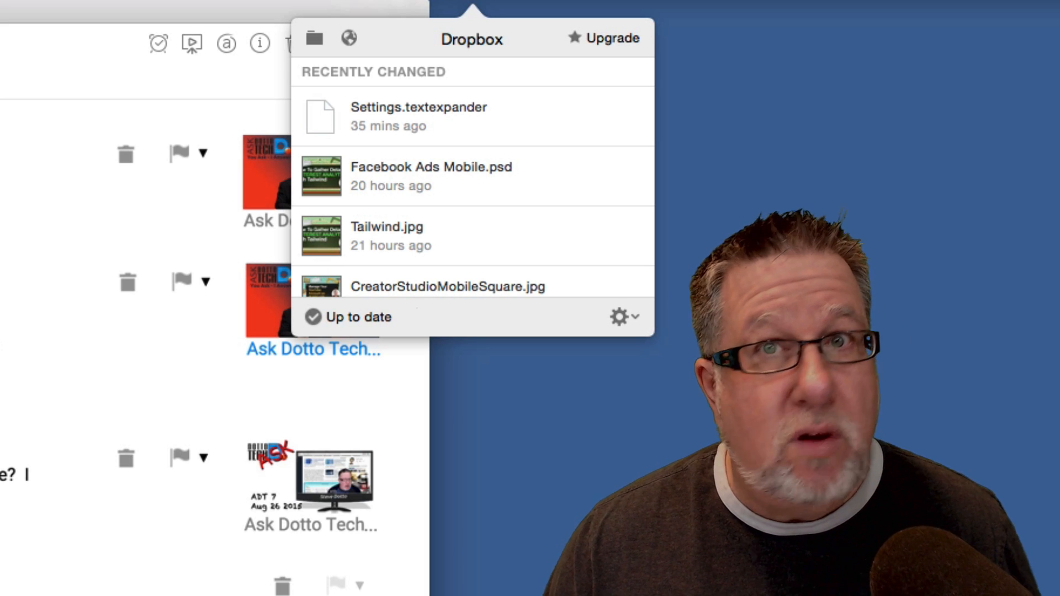
pyautogui.moveTo(612, 298)
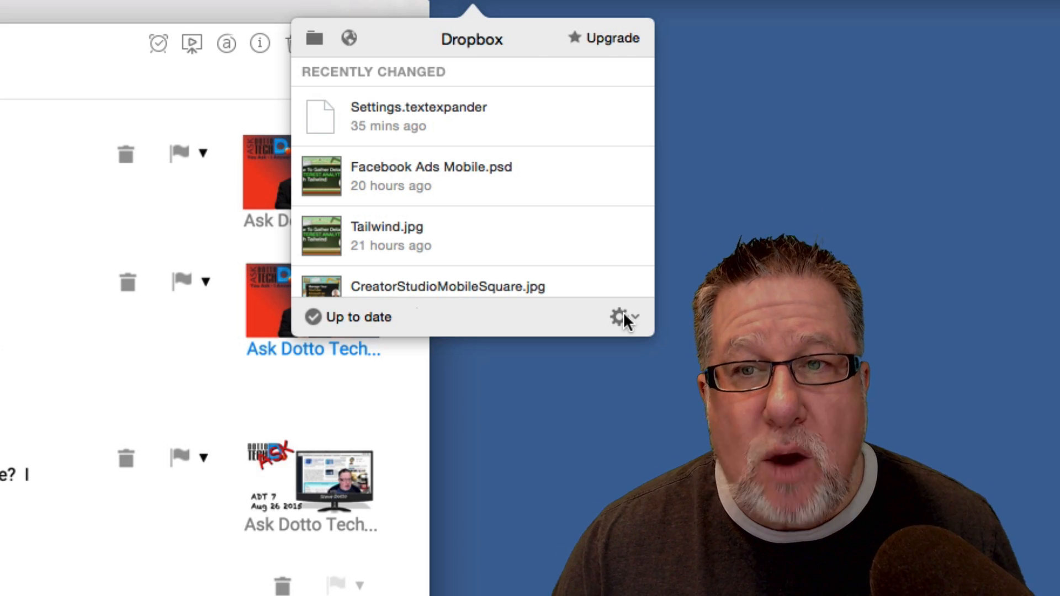
# Step: Reach Dropbox's Preferences window on the General tab from its gear menu
pyautogui.click(618, 318)
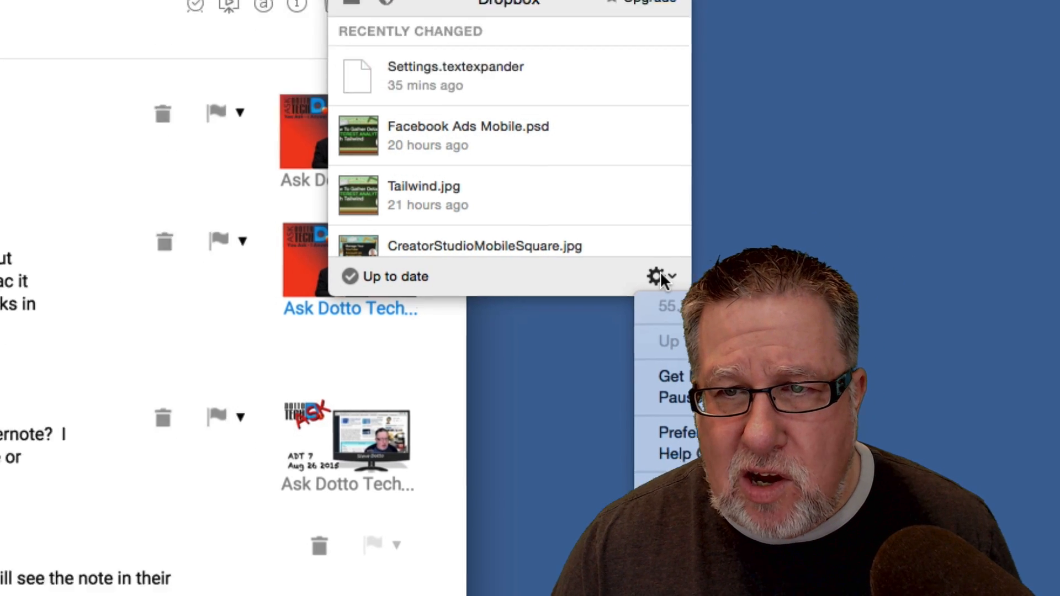
pyautogui.click(660, 276)
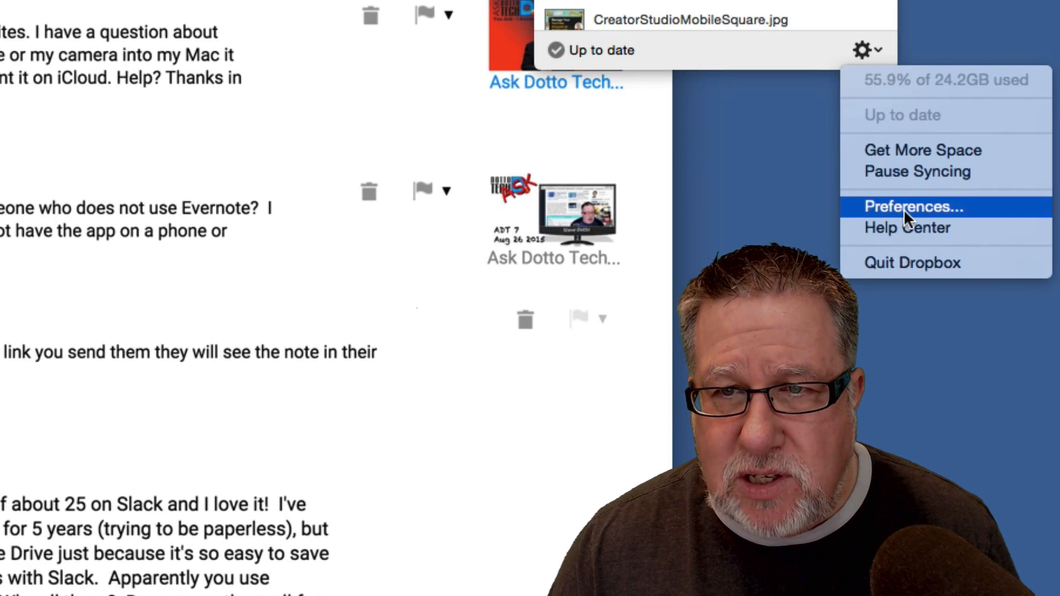
pyautogui.click(913, 206)
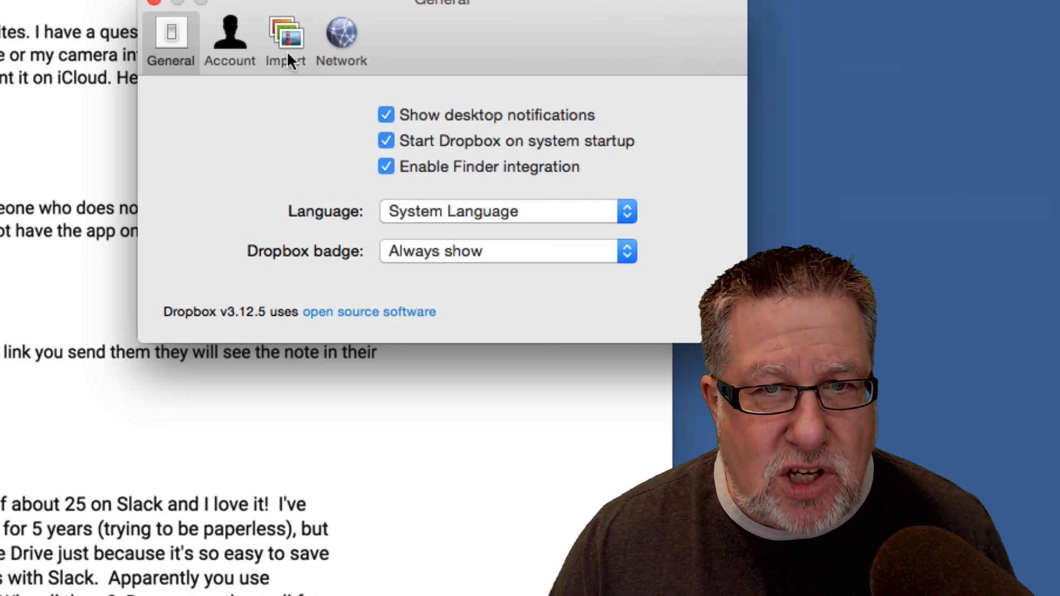
# Step: Show Dropbox's Import settings with camera uploads and screenshot sharing turned off
pyautogui.click(285, 38)
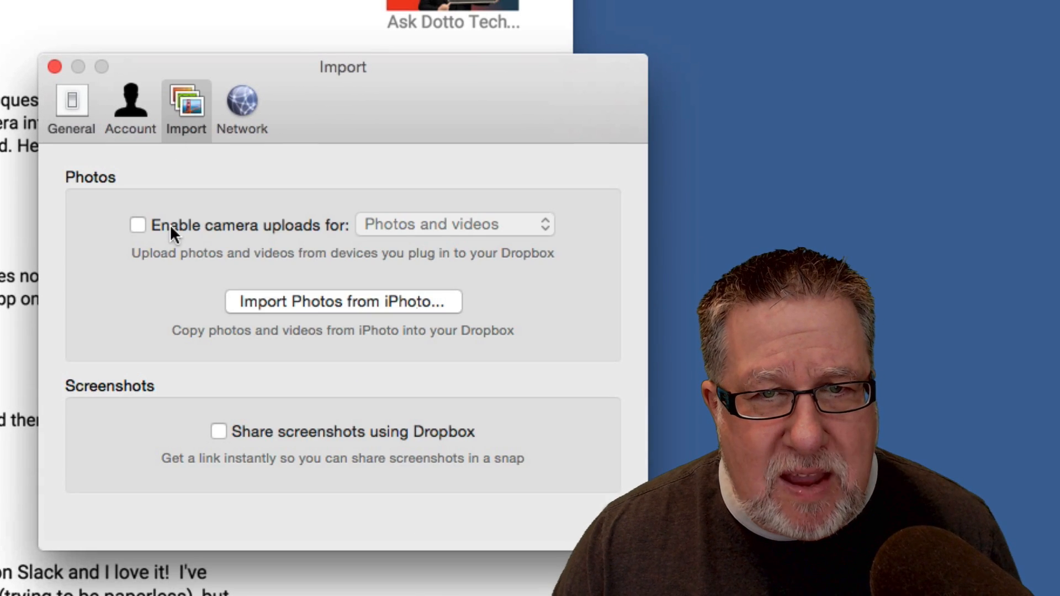
pyautogui.moveTo(155, 232)
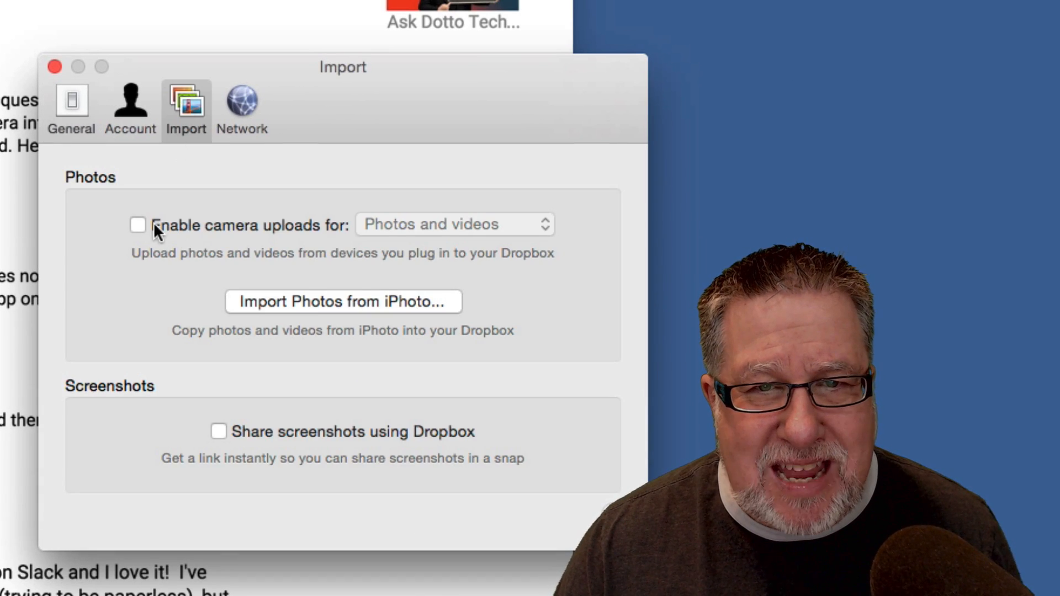
pyautogui.moveTo(296, 279)
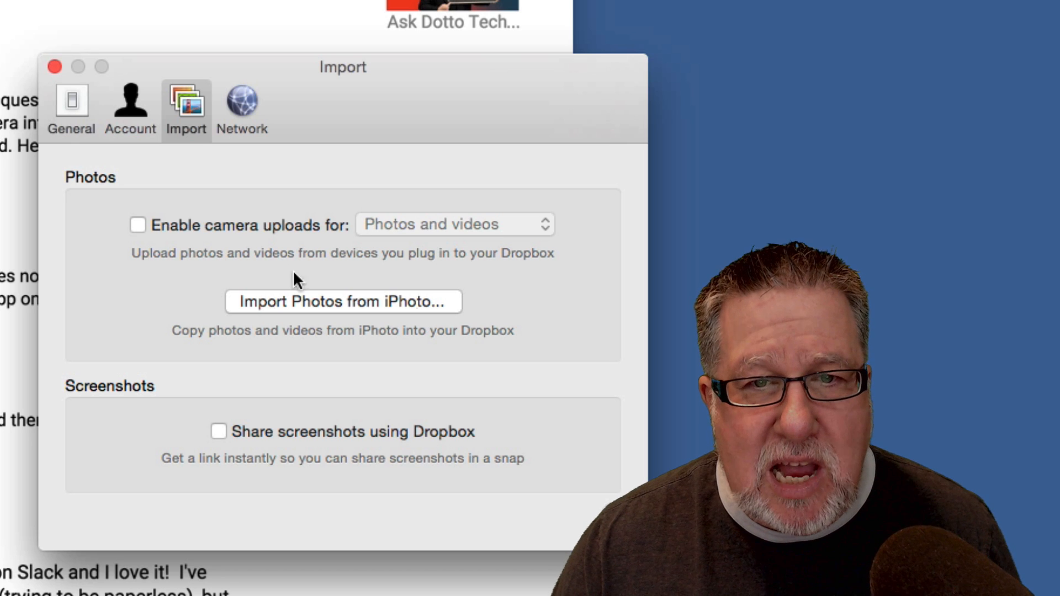
pyautogui.moveTo(405, 305)
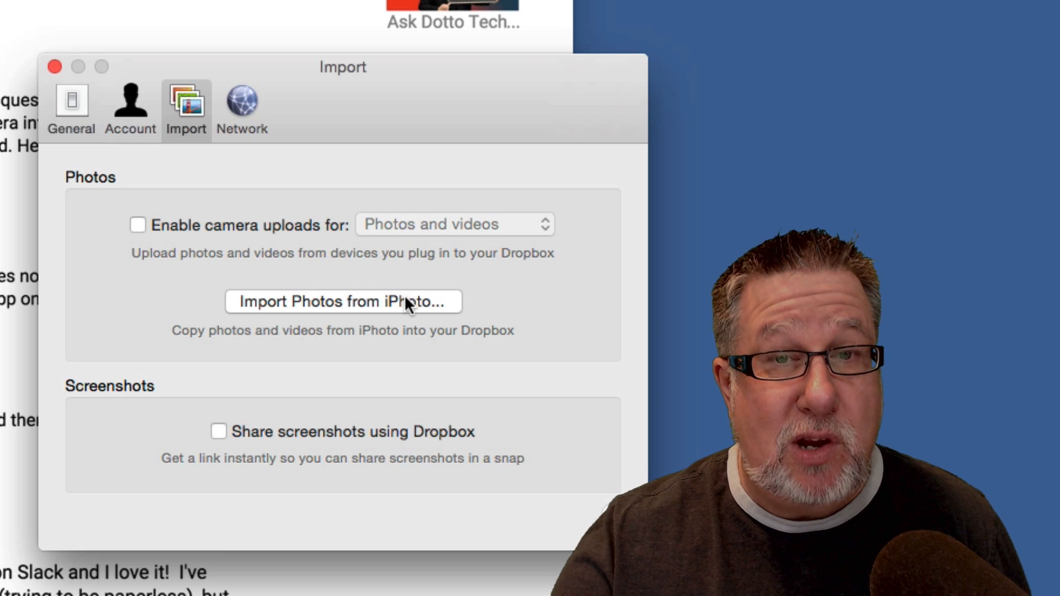
pyautogui.moveTo(406, 409)
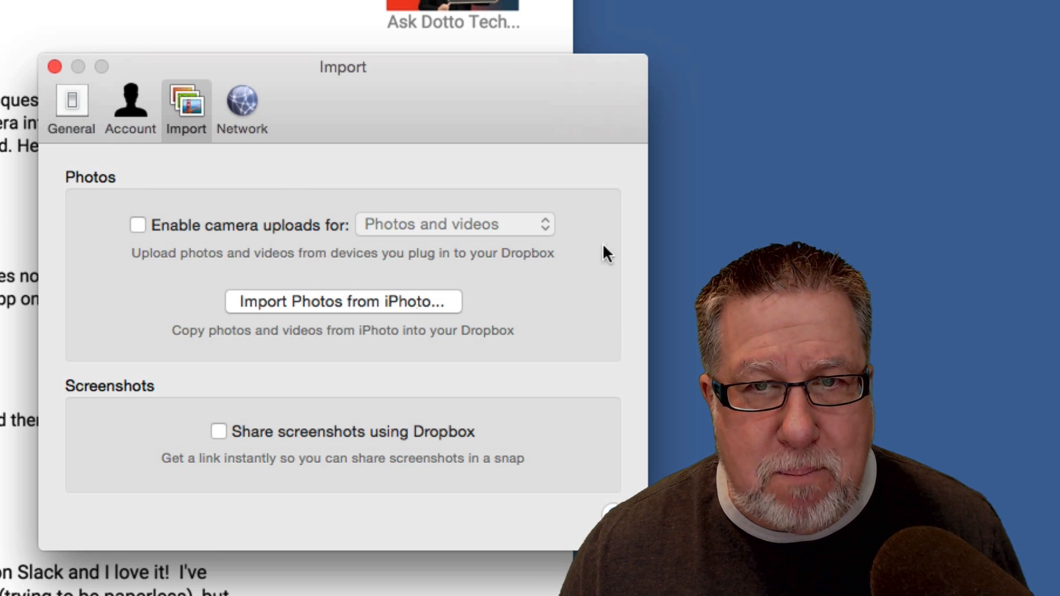
pyautogui.moveTo(621, 362)
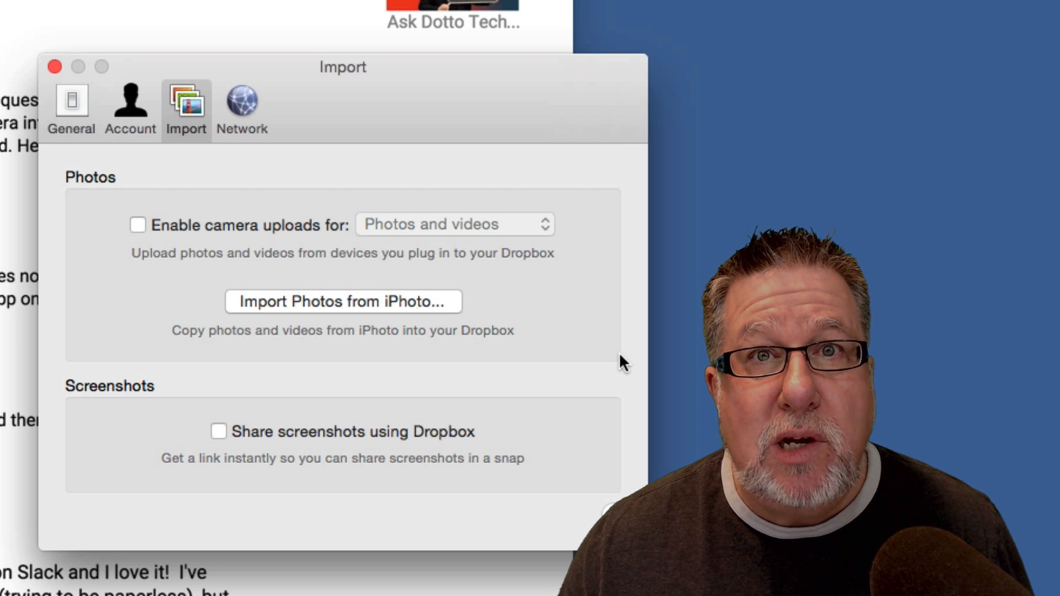
pyautogui.moveTo(150, 210)
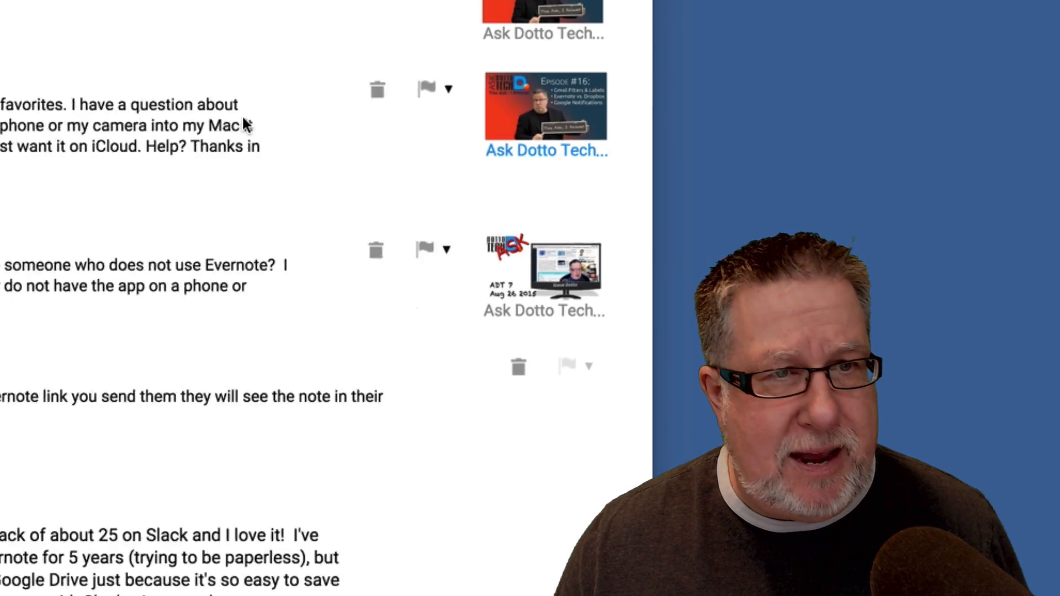
pyautogui.scroll(-3)
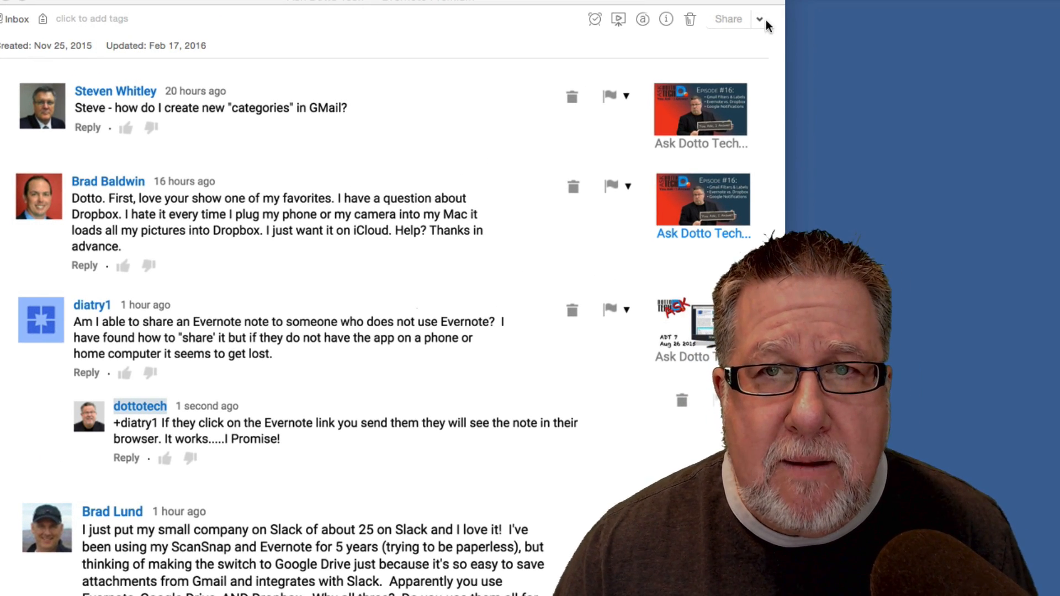
# Step: Copy the public link of the Ask Dotto Tech note from its Share menu
pyautogui.click(759, 19)
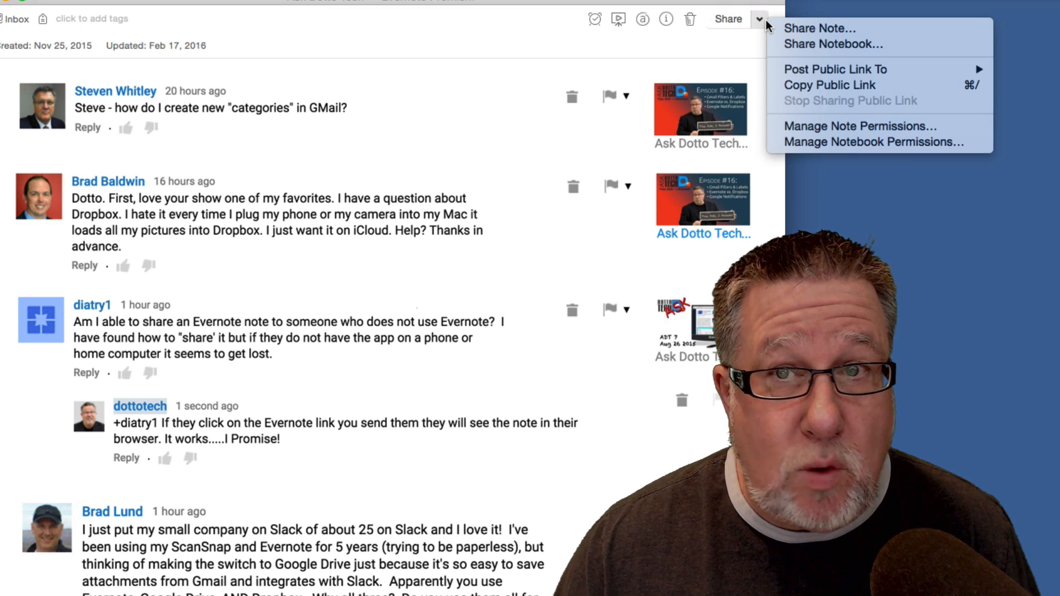
pyautogui.moveTo(835, 68)
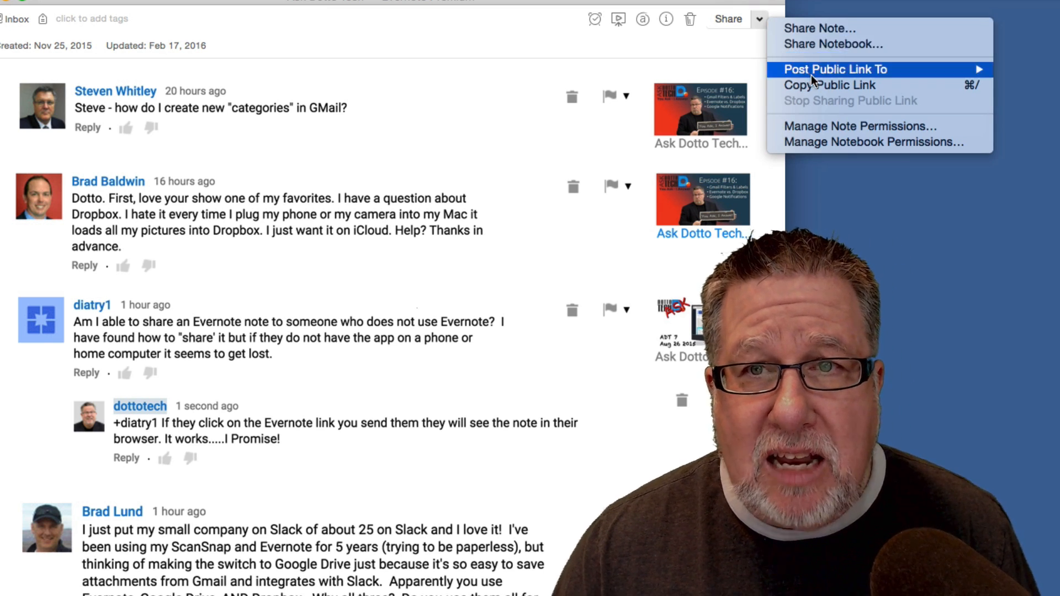
pyautogui.moveTo(829, 85)
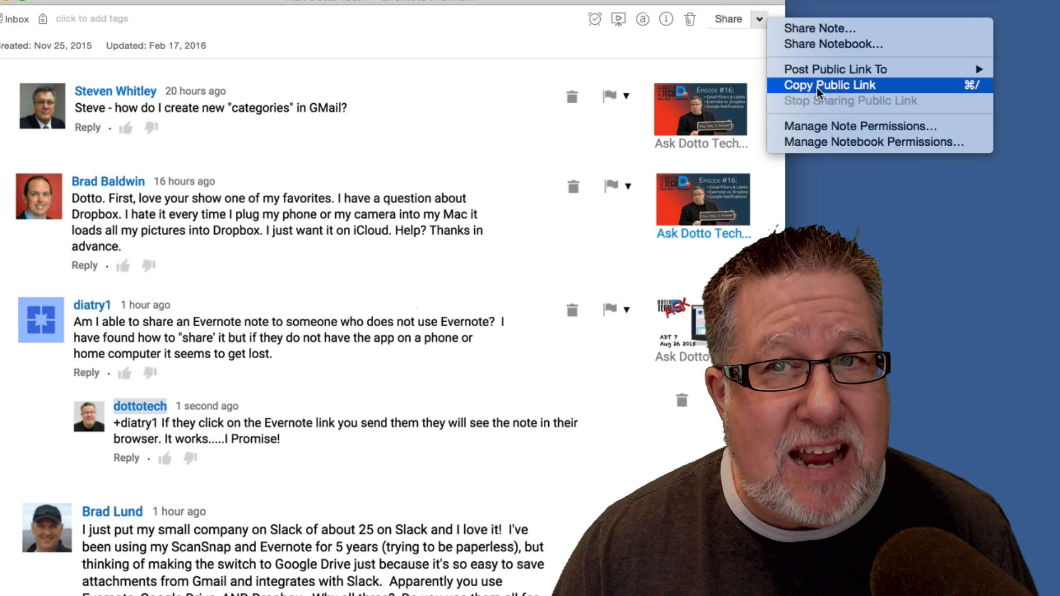
pyautogui.click(830, 85)
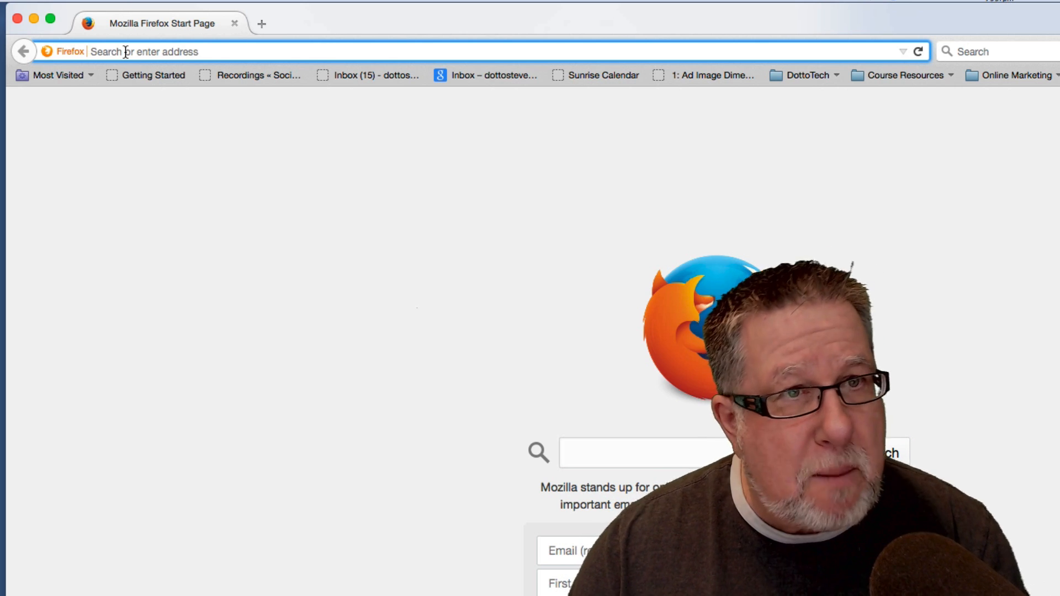
# Step: Load the note's public Evernote link in Firefox and scroll through the shared note
pyautogui.write('https://www.evernote.com/l/AFXo404-y0FLrpGxwxHp0FTVyZawadAK2Js')
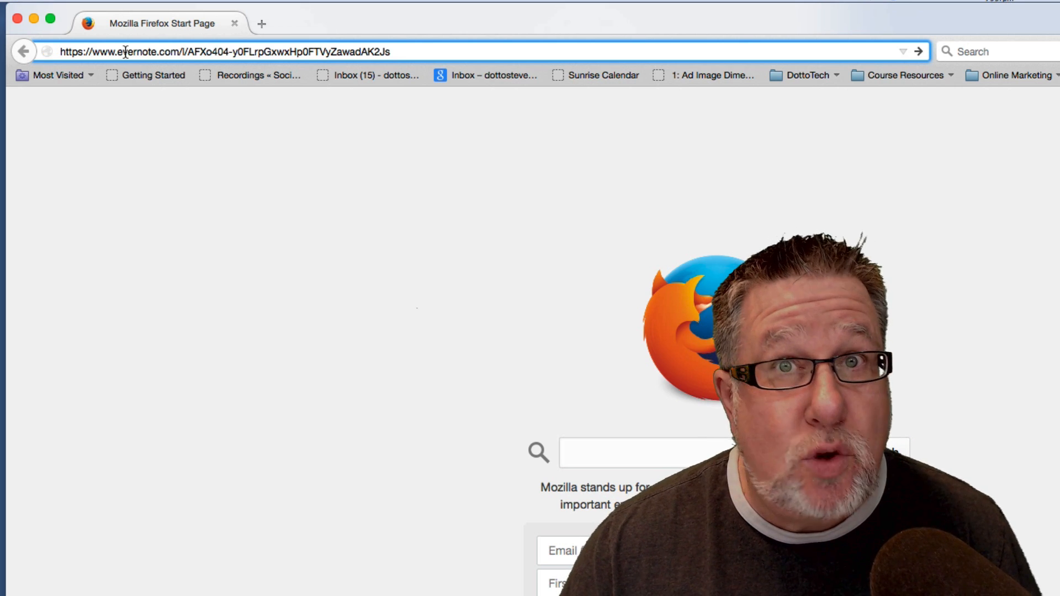
pyautogui.press('Return')
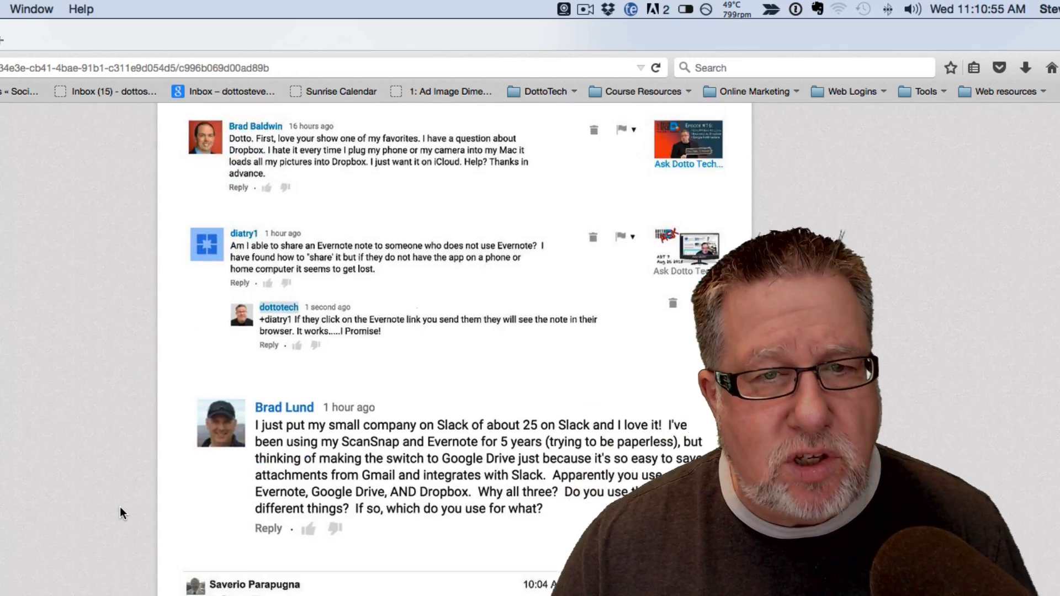
pyautogui.scroll(-3)
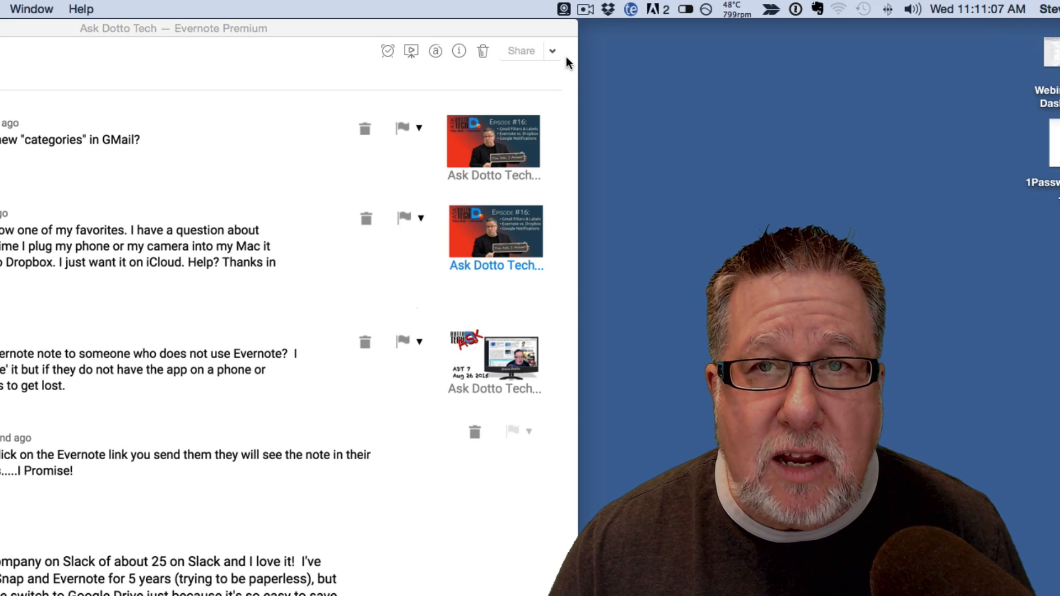
# Step: Show the Ask Dotto Tech note's sharing menu, now offering to stop sharing its public link
pyautogui.click(805, 52)
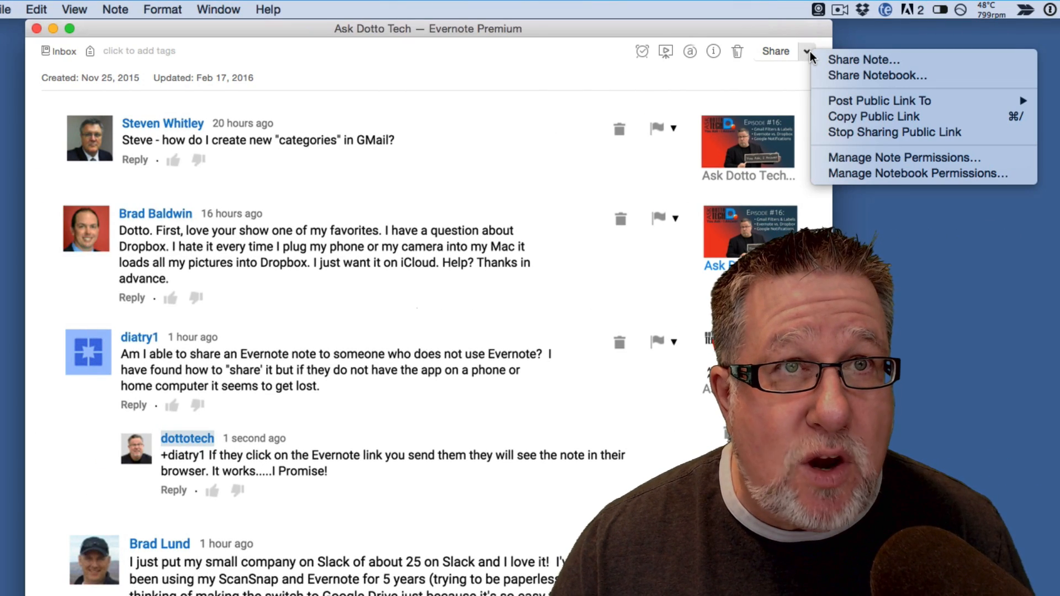
pyautogui.moveTo(874, 116)
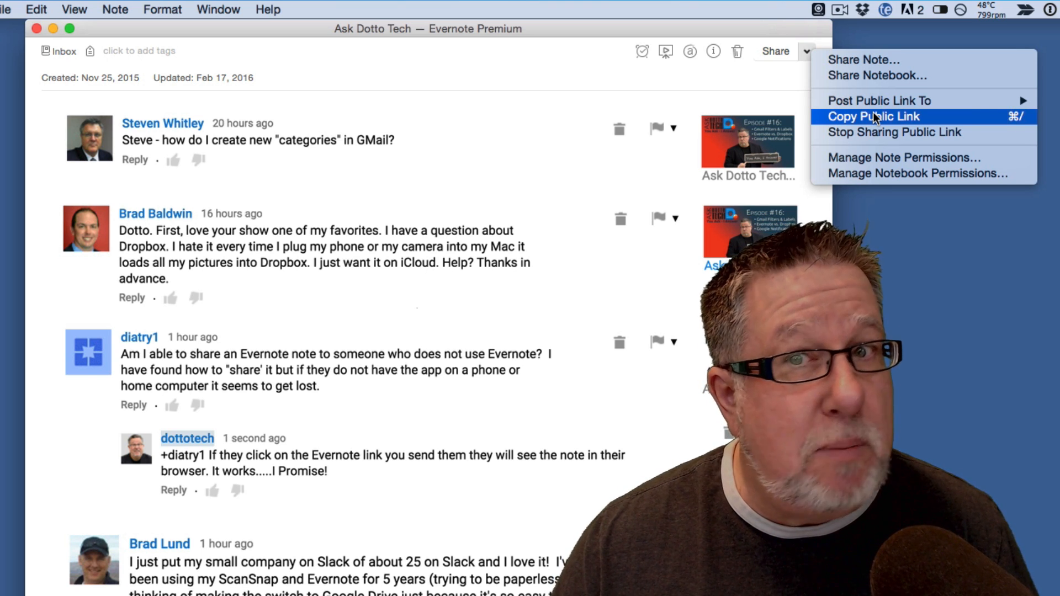
pyautogui.moveTo(893, 131)
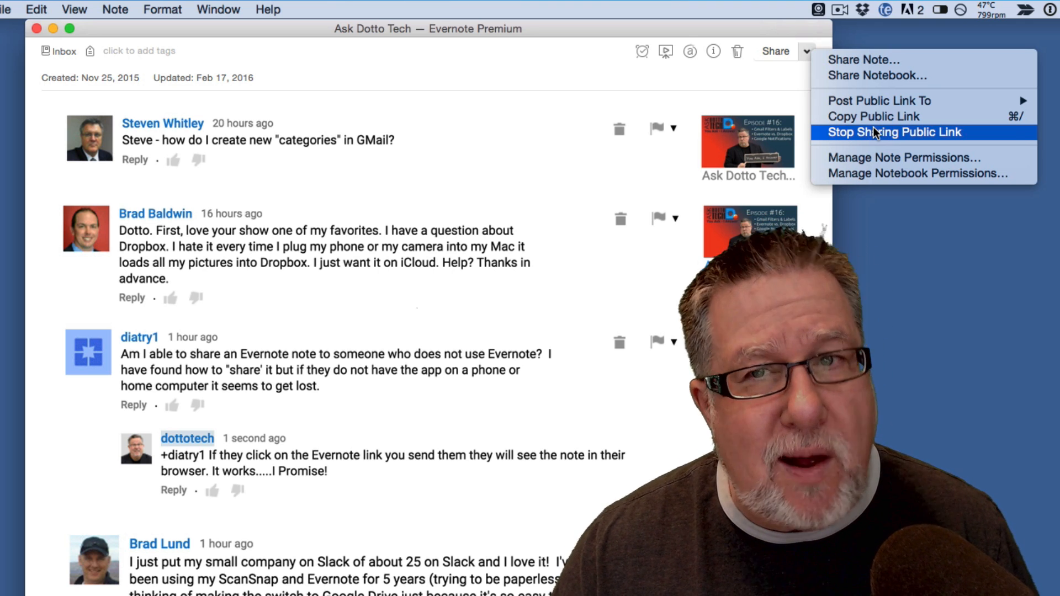
pyautogui.moveTo(874, 115)
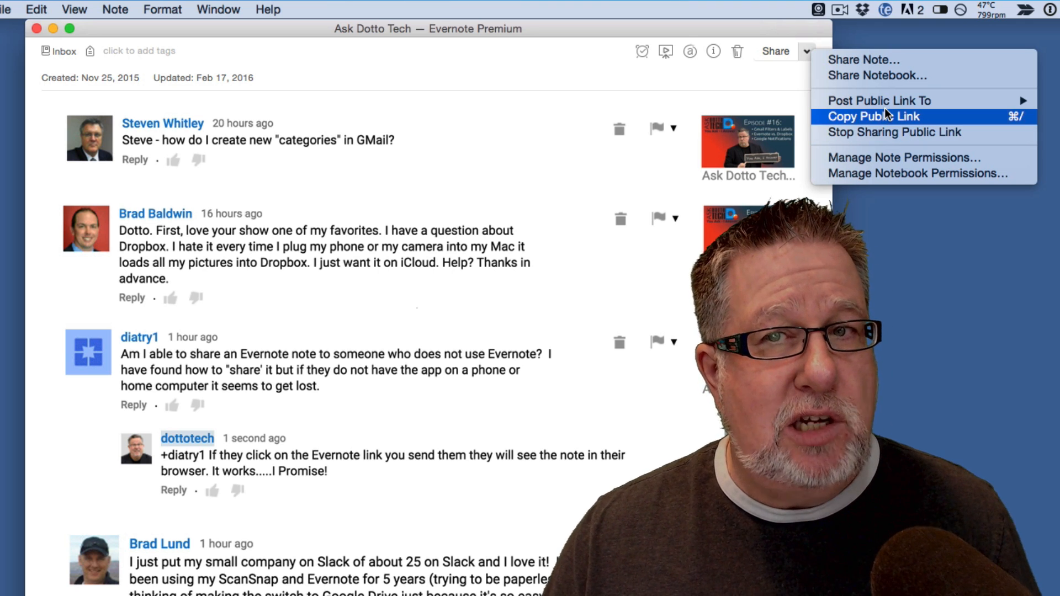
pyautogui.moveTo(877, 101)
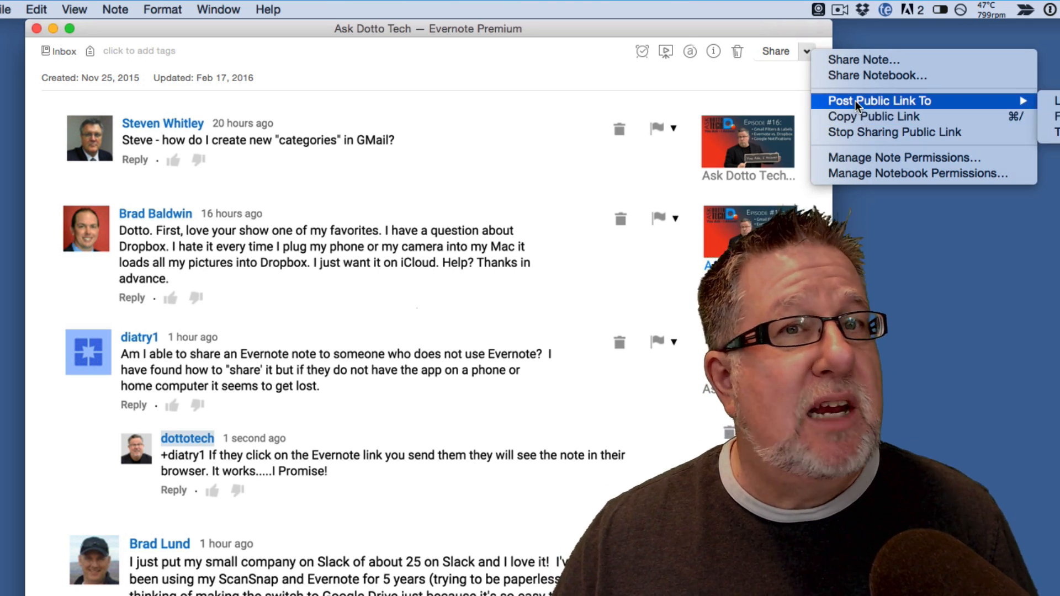